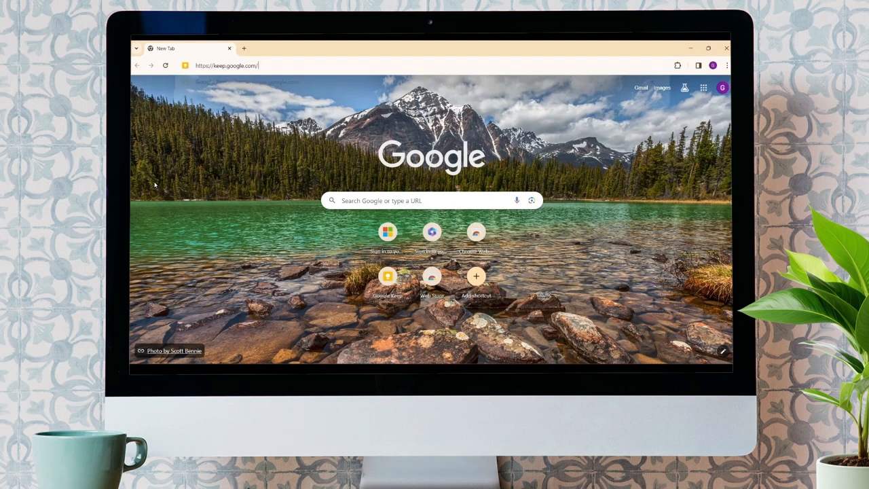
Step: Load keep.google.com and reveal Calendar in the Google apps menu
key("Return")
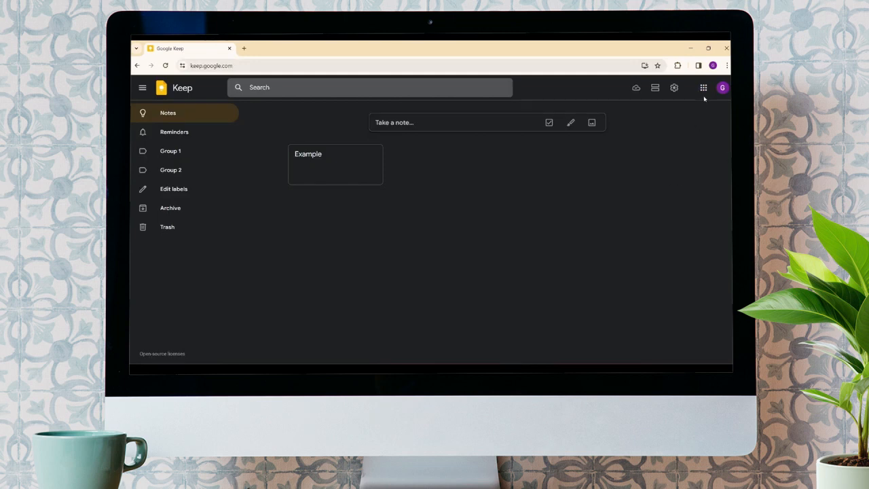
left_click(703, 87)
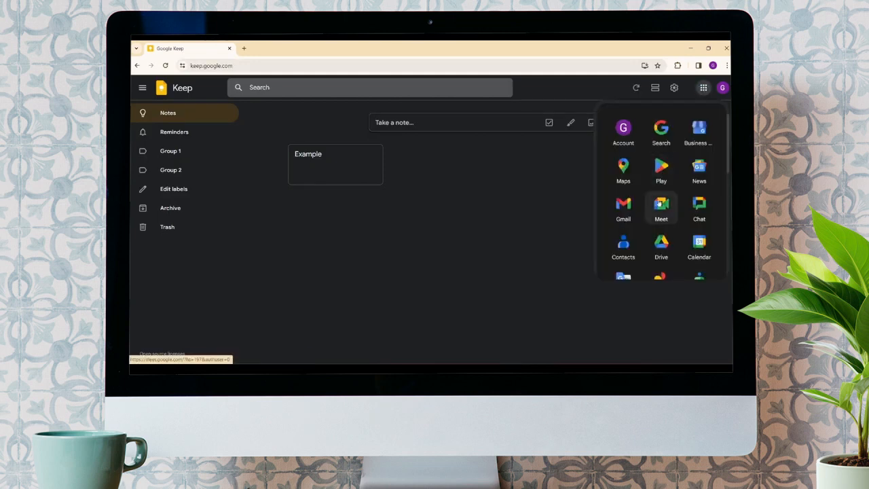
scroll("down", 3)
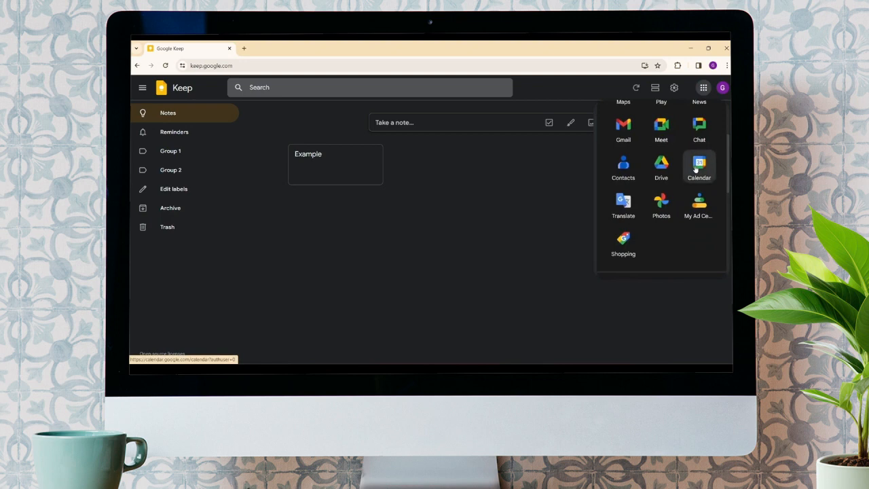
Step: Show January 2024 in Calendar with the Keep notes panel open beside it
left_click(698, 165)
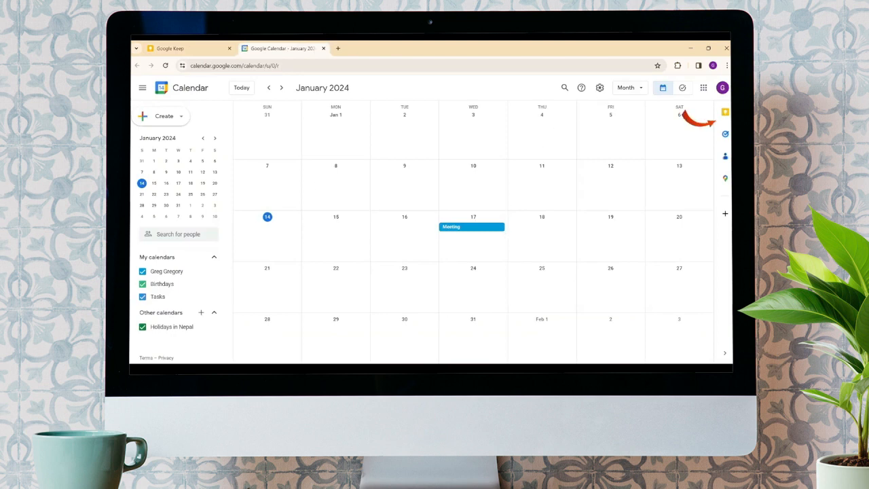
mouse_move(725, 112)
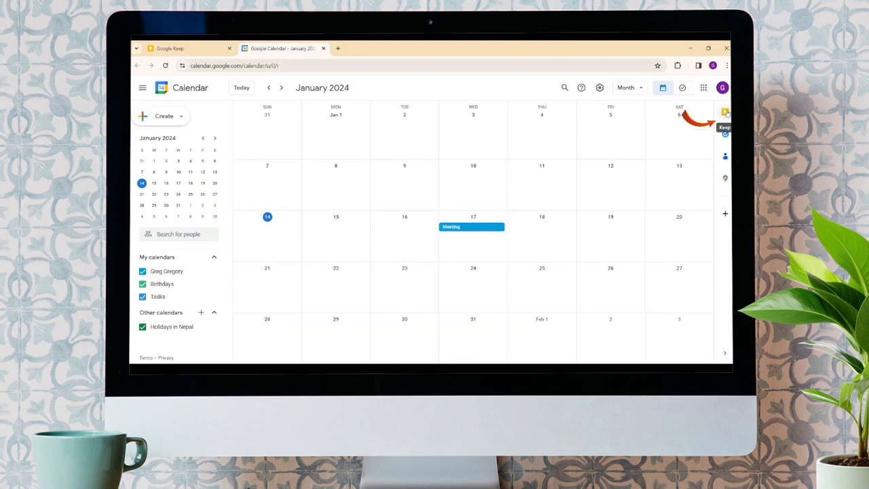
left_click(725, 111)
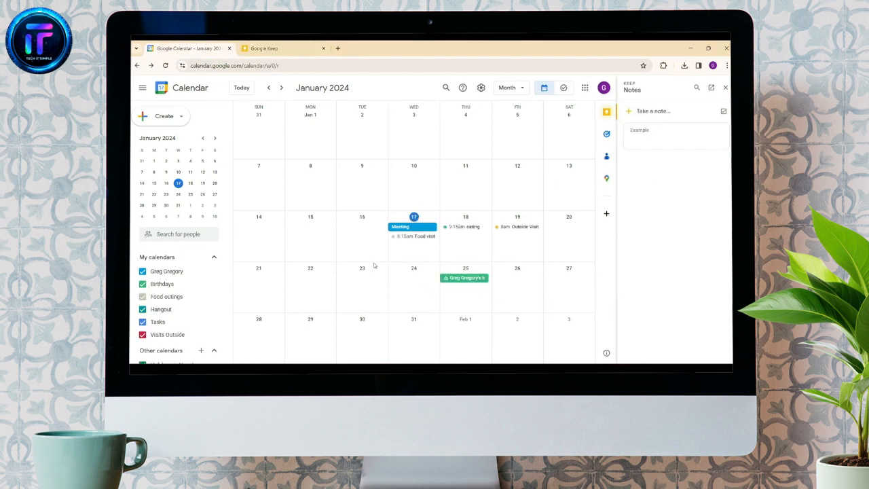
Step: From the Meeting event, save a Keep note 'Date changed' reading 'Meeting date changed' and view it in Keep
left_click(400, 225)
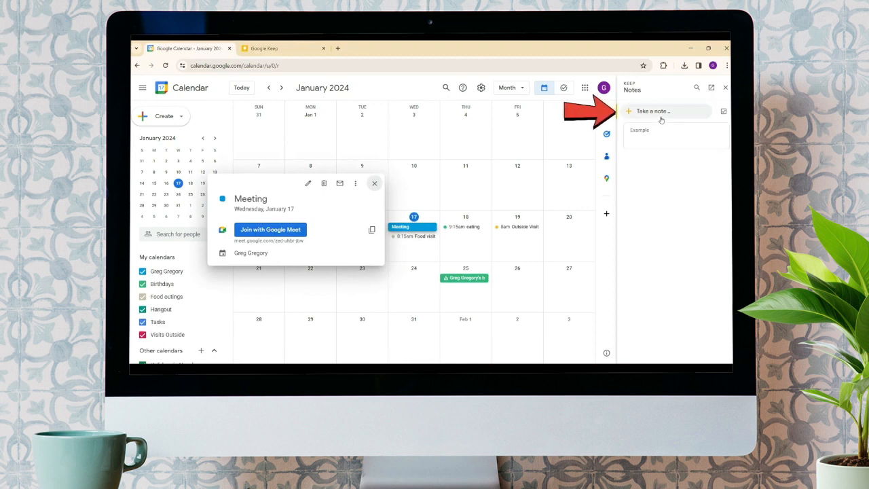
left_click(652, 112)
type("Date changed")
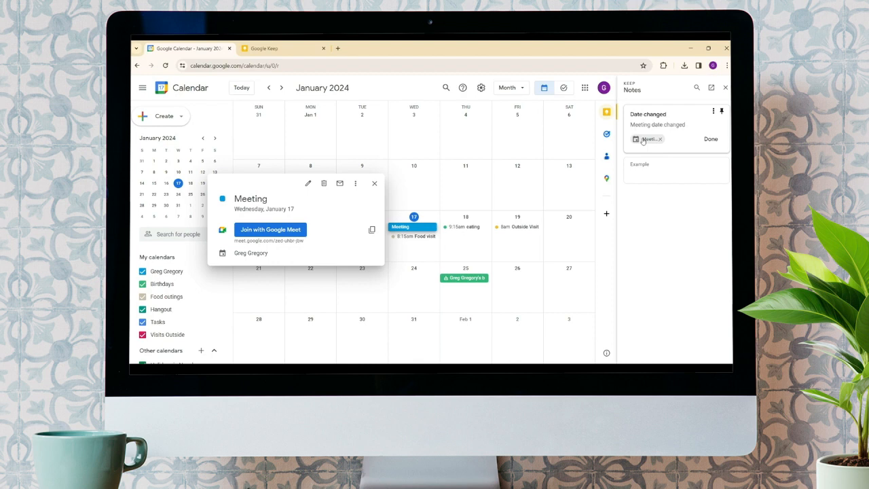
left_click(711, 139)
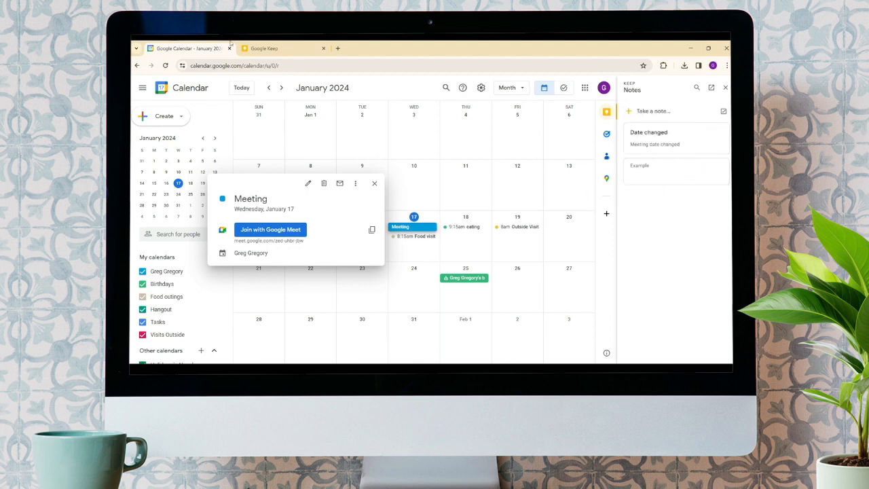
left_click(271, 49)
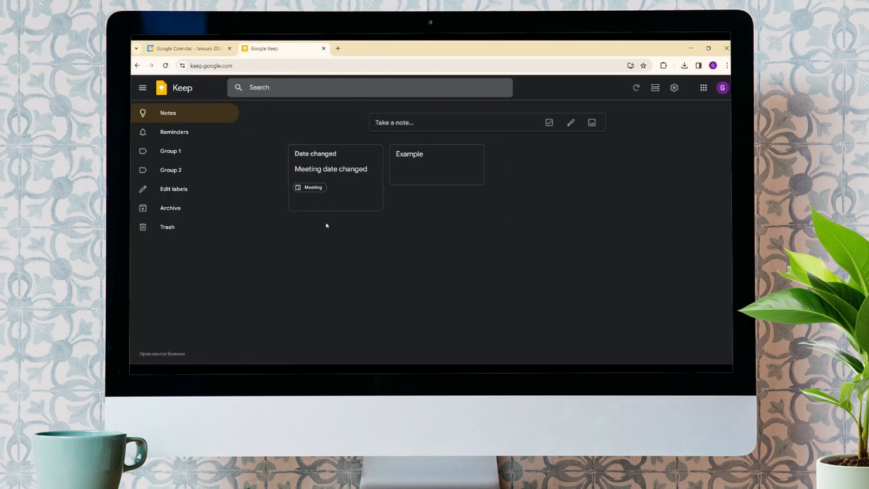
mouse_move(291, 138)
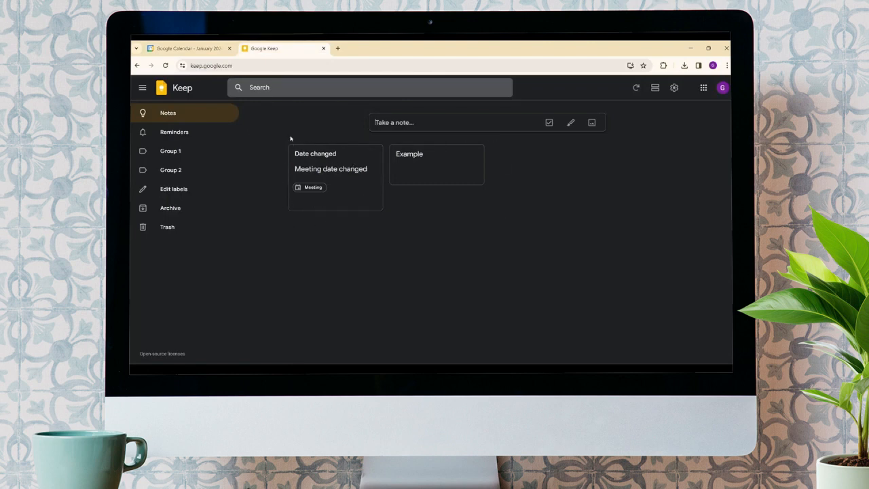
mouse_move(383, 187)
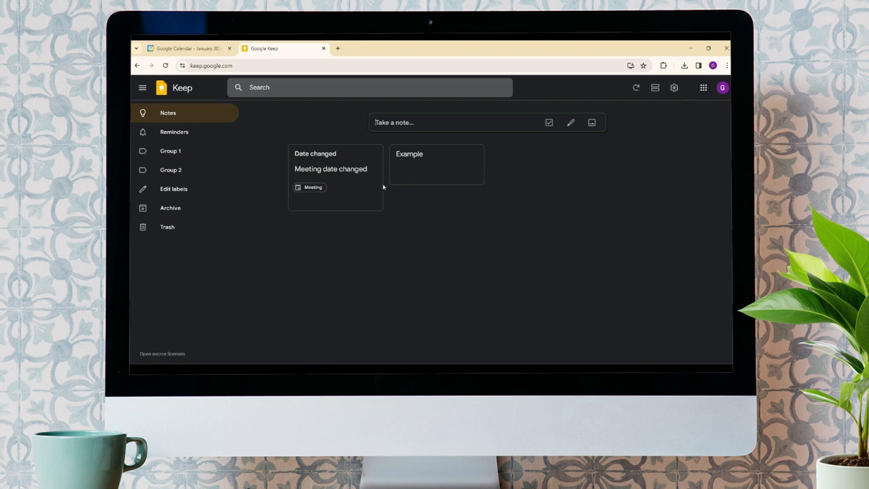